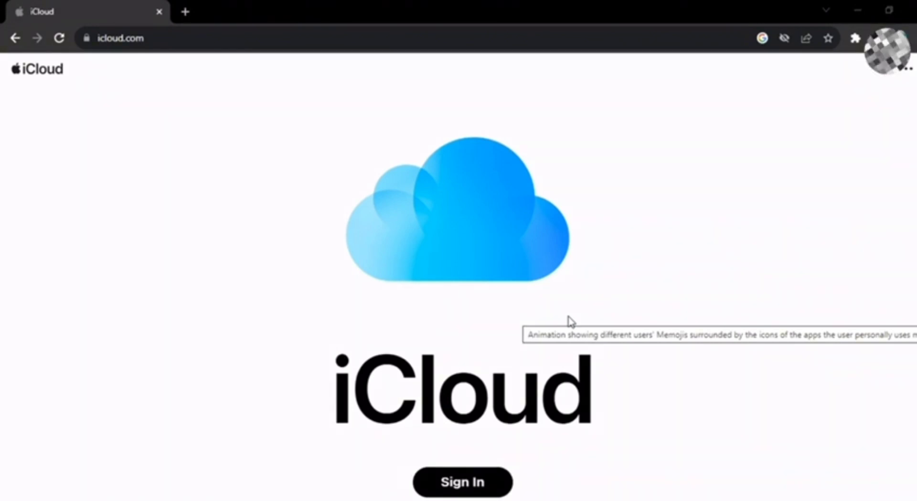
Sign in to icloud.com to reach the home dashboard with apps and calendar.
scroll(down, 3)
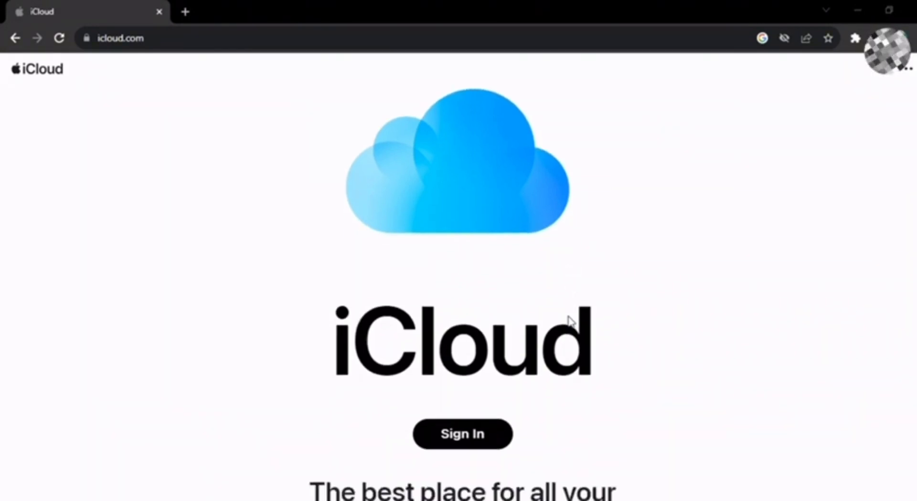
click(463, 433)
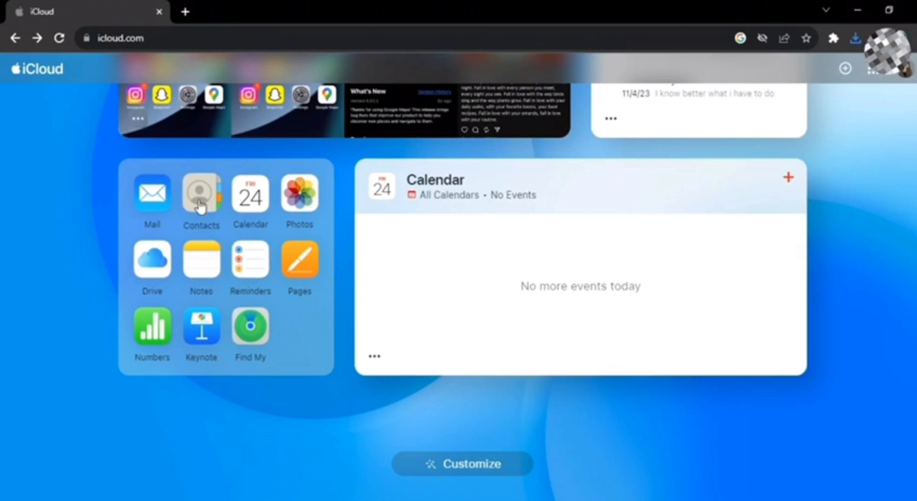
Launch iCloud Contacts showing the All Contacts list.
click(201, 194)
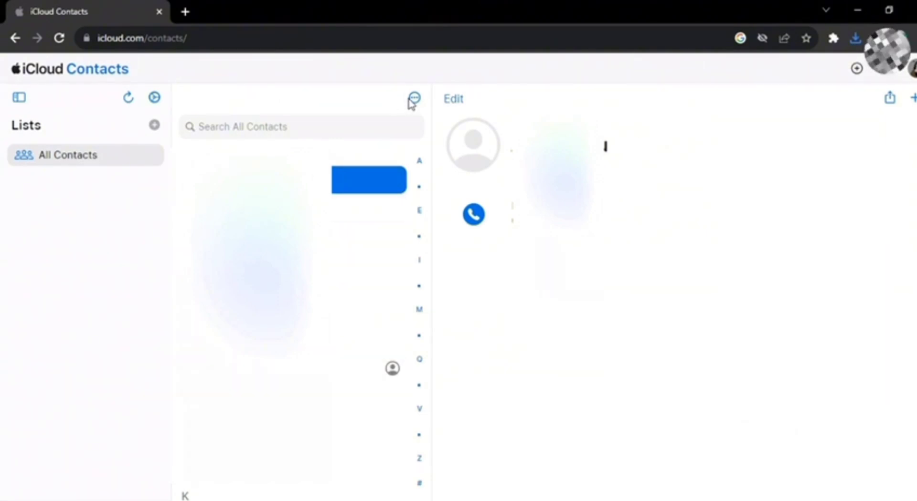
Select all 29 contacts and export them as a vCard, then switch to a new browser tab.
click(414, 97)
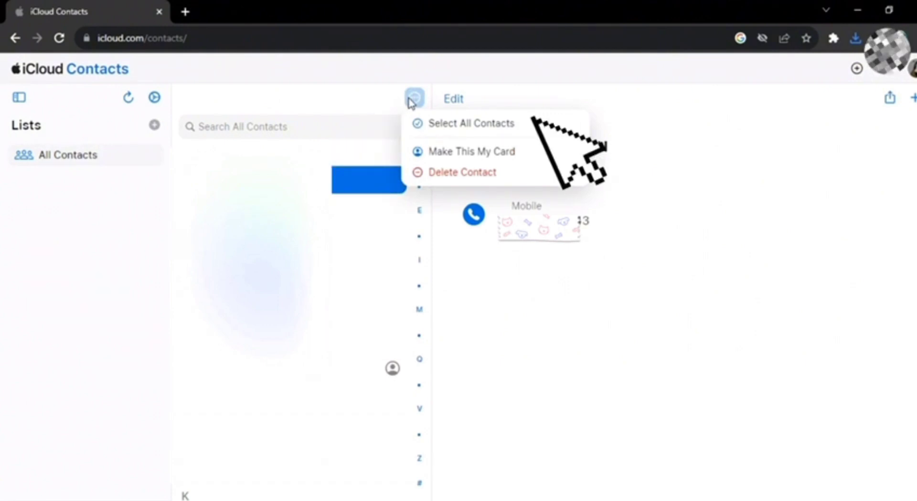
click(471, 123)
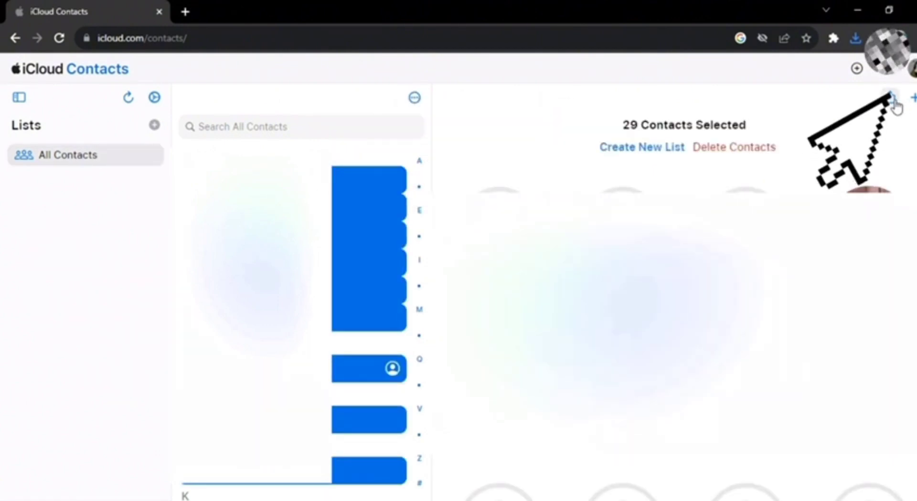
click(891, 97)
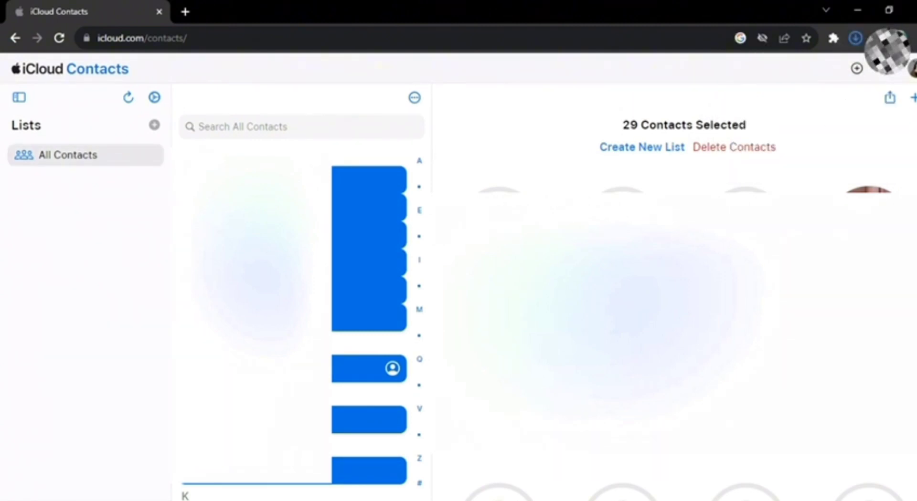
click(854, 38)
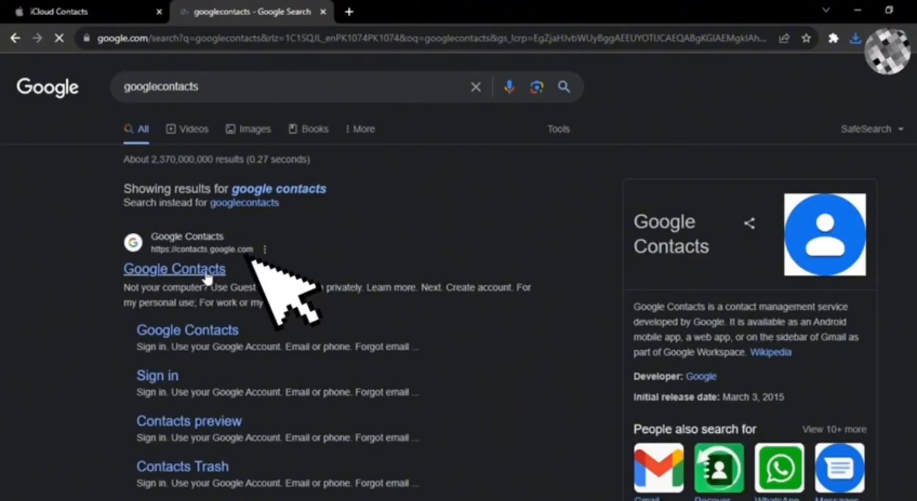
Go to the Google Contacts site from the search results and begin importing contacts.
click(174, 269)
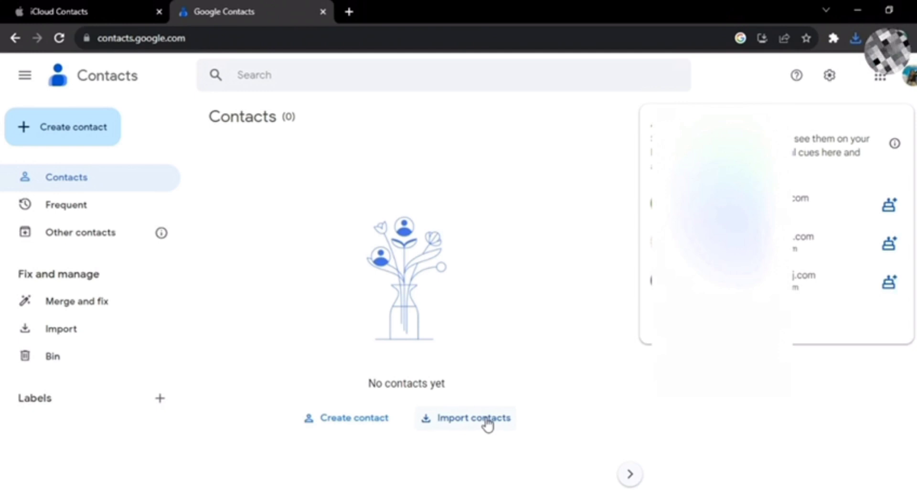
click(484, 418)
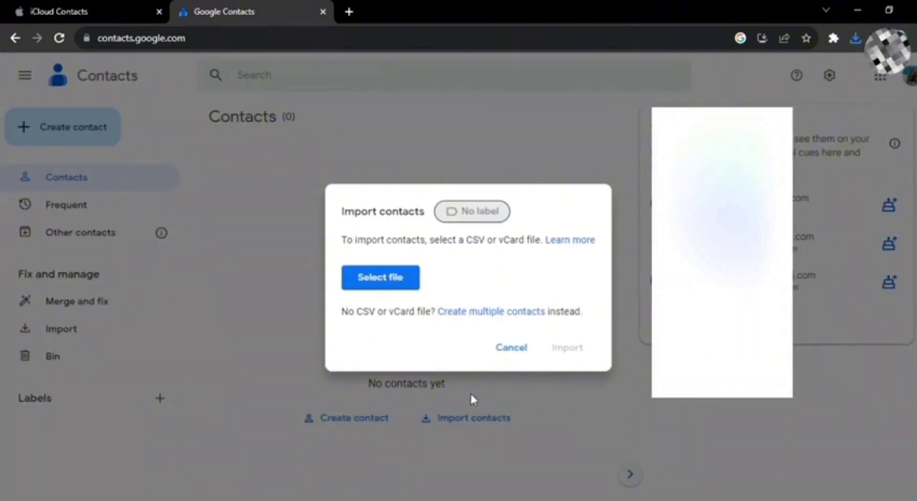
Choose the exported .vcf file from Downloads and import its 29 contacts into Google Contacts.
click(380, 277)
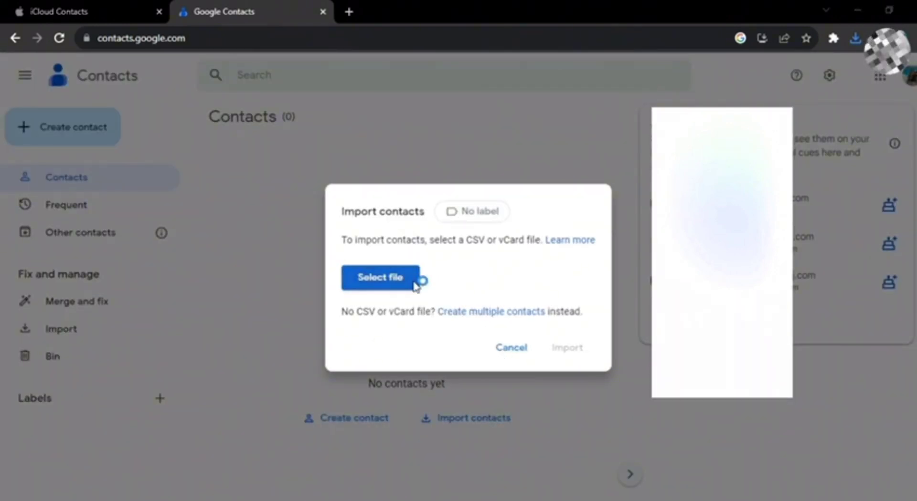
click(380, 278)
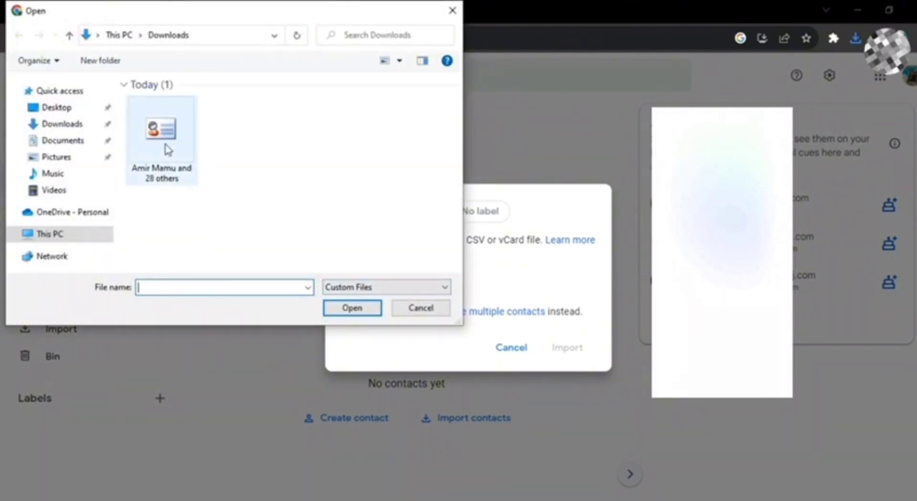
click(351, 308)
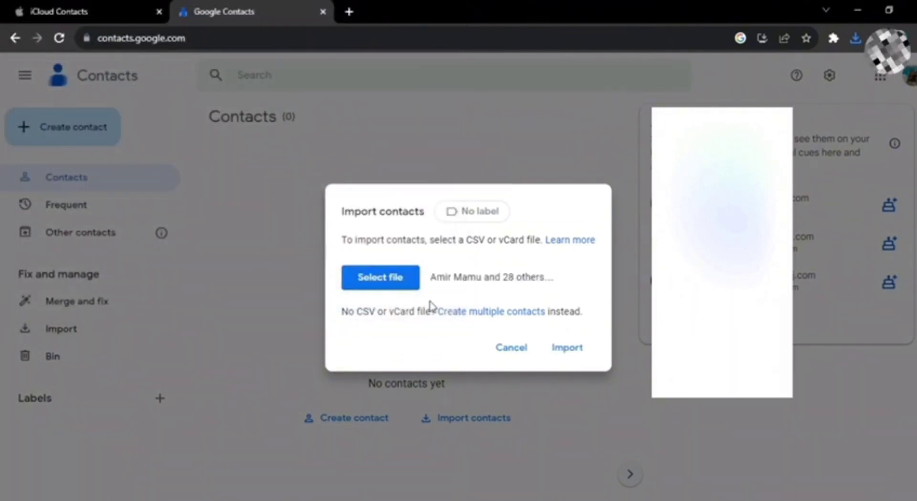
click(567, 348)
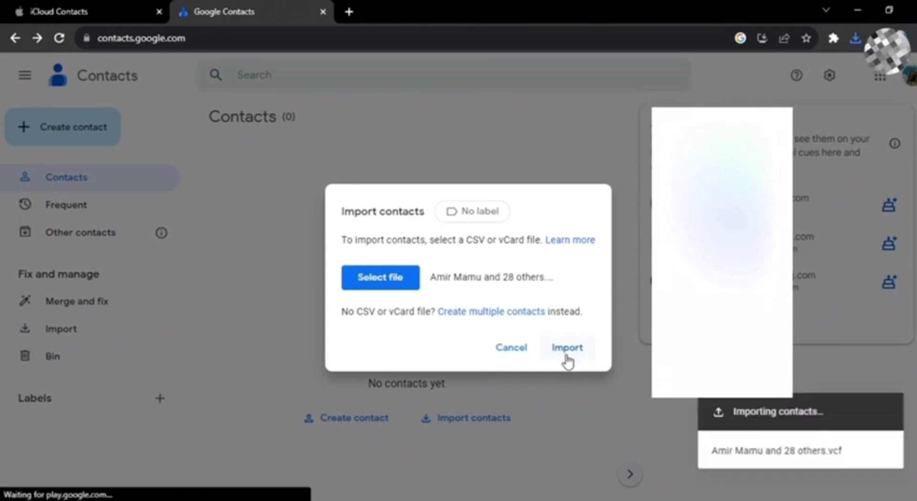
click(567, 347)
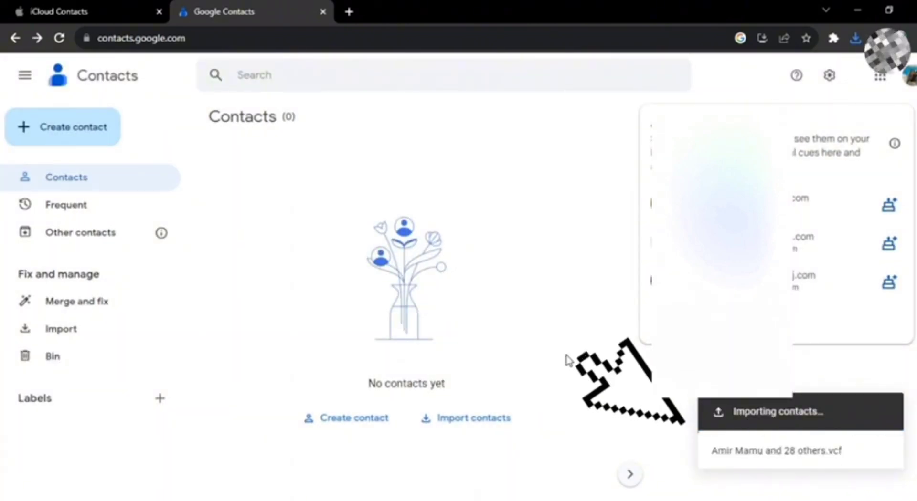